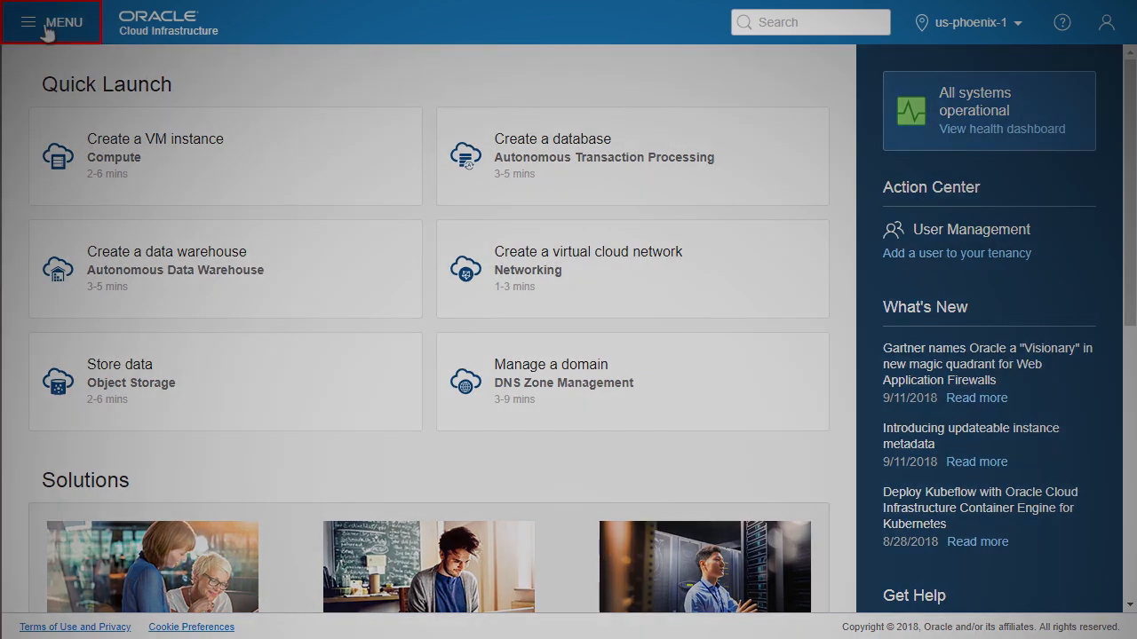
- Go to Compute > Instances from the console navigation menu
left_click(50, 21)
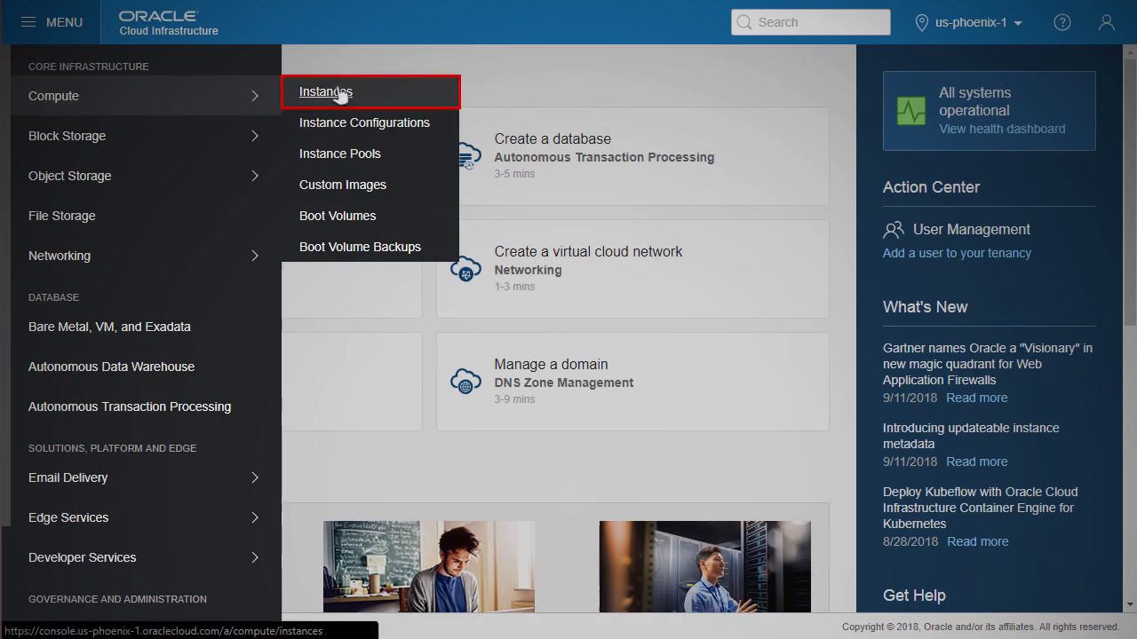
left_click(323, 93)
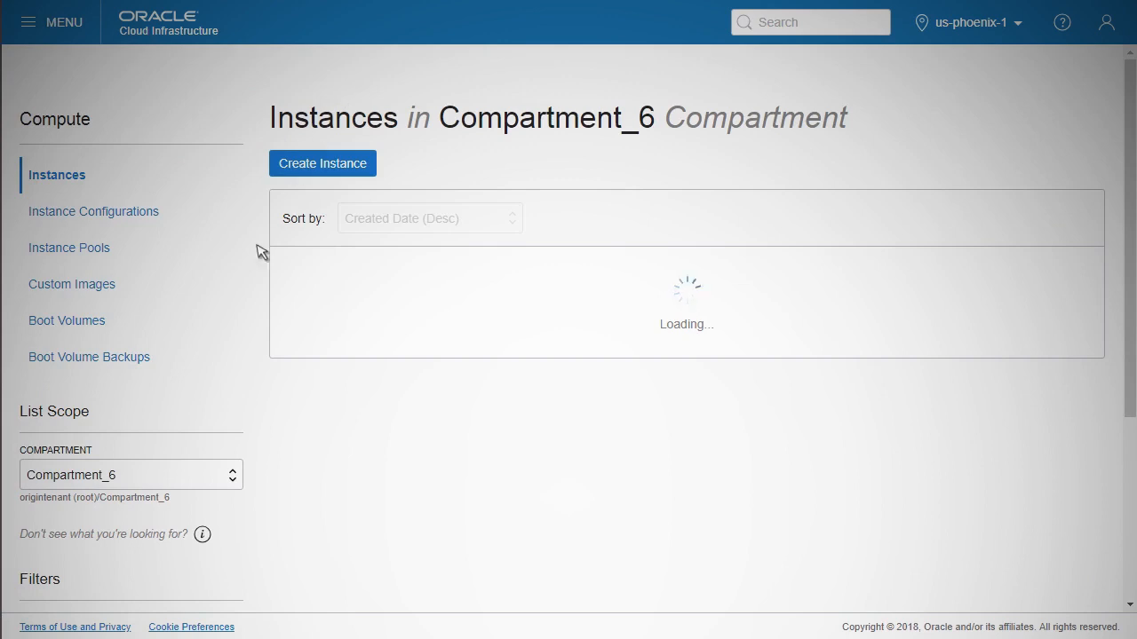
- Scope the instance list to the Test_Origin_8 compartment
left_click(127, 474)
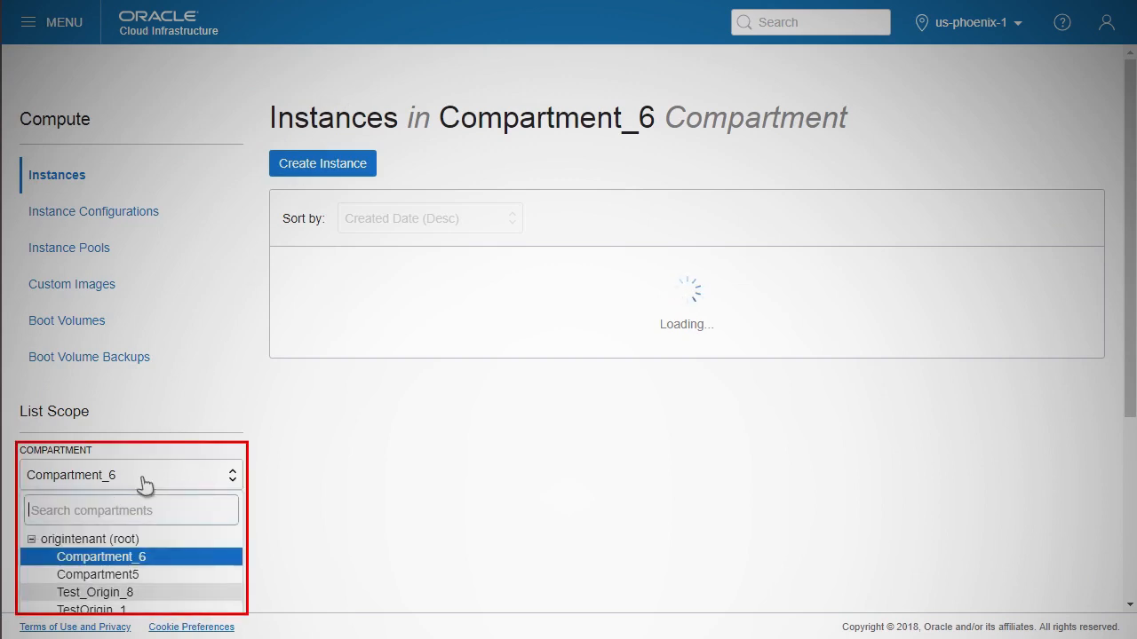
scroll("down", 3)
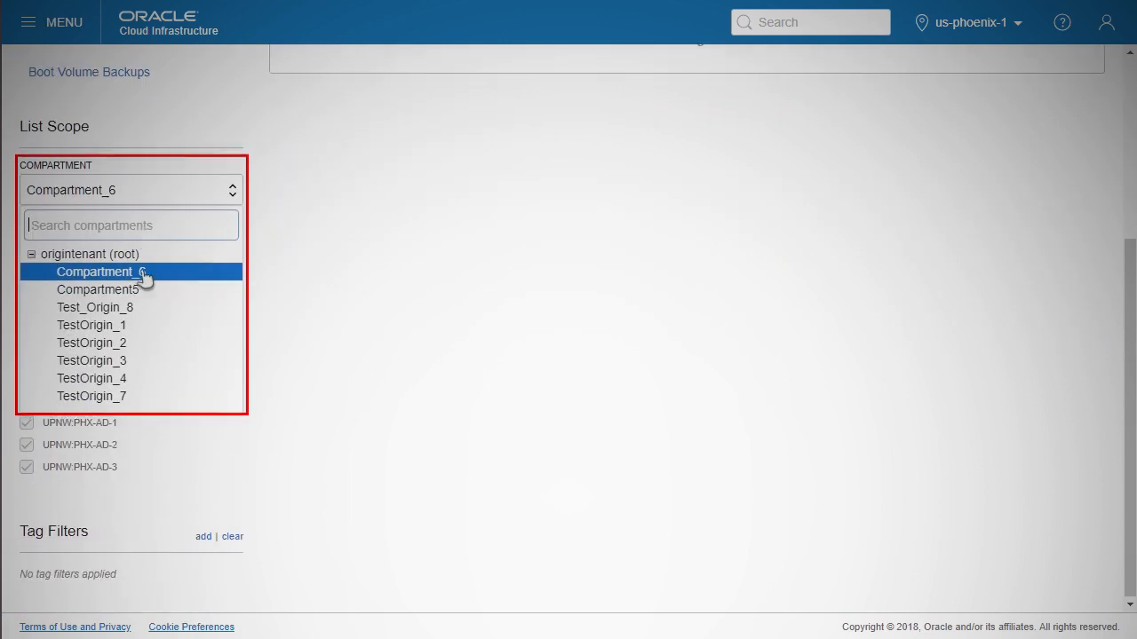
mouse_move(153, 316)
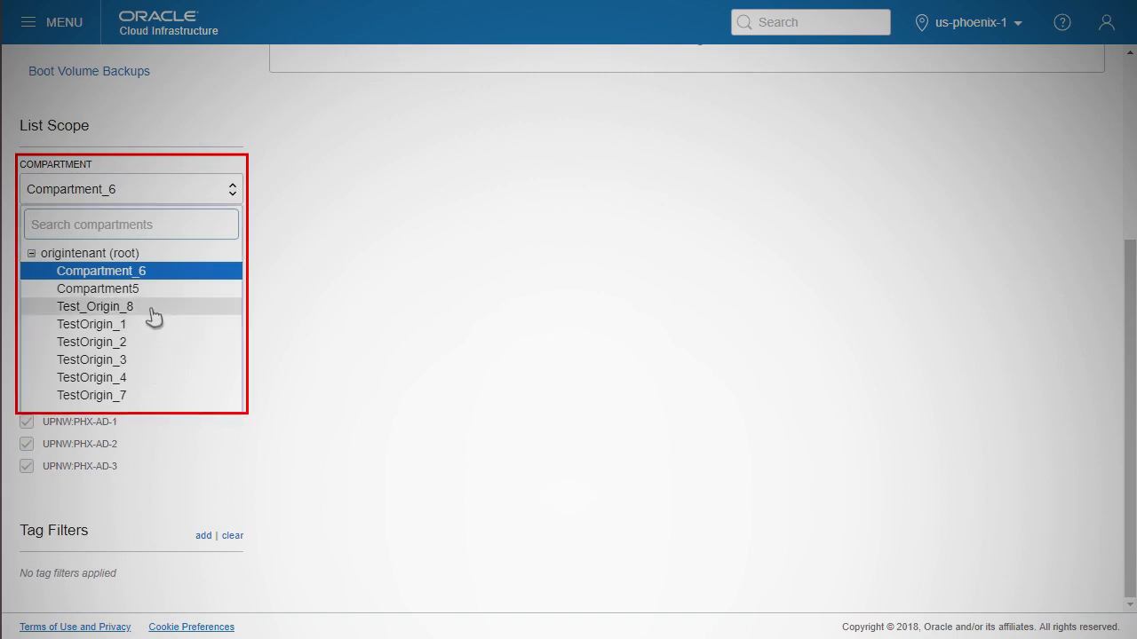
left_click(94, 305)
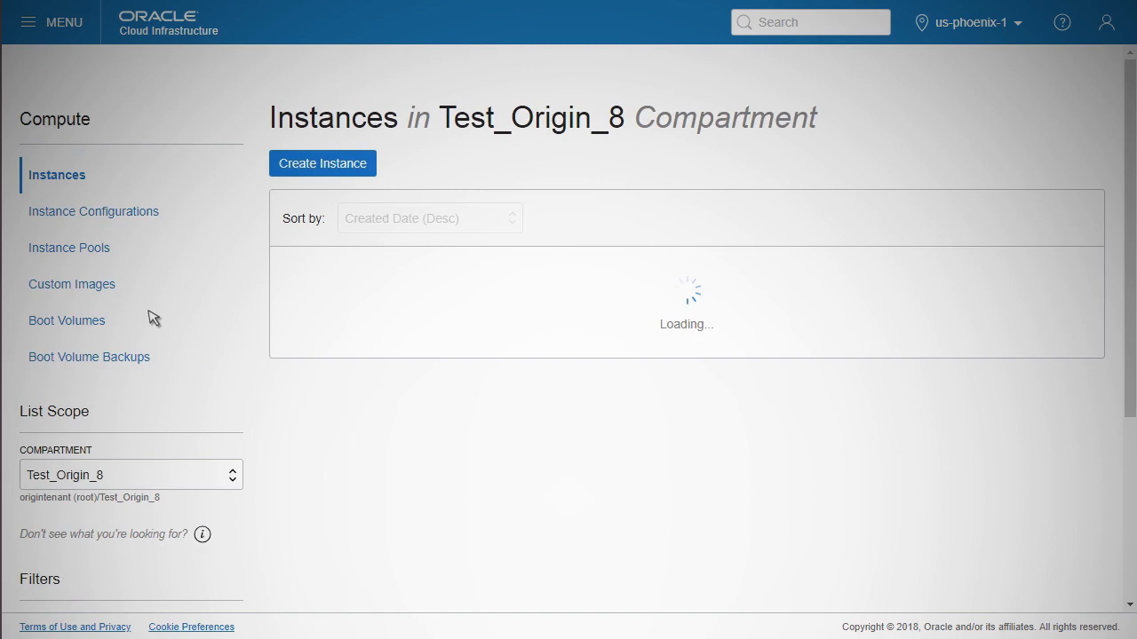
- Begin a new compute instance named SGW-Compute 1 in availability domain AD 1
left_click(324, 163)
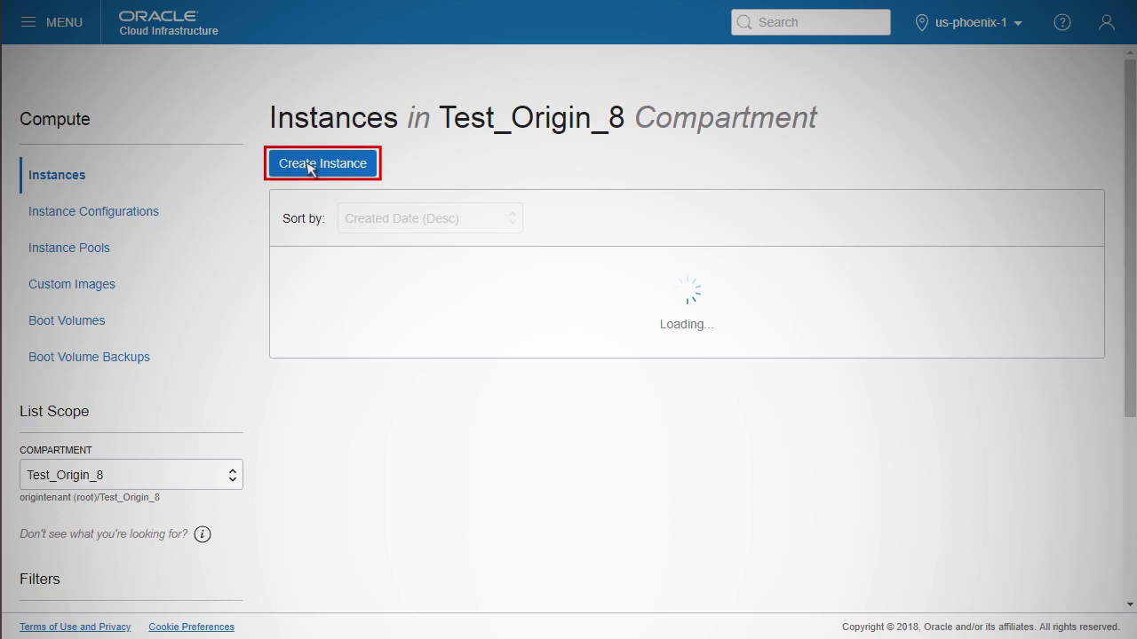
left_click(322, 163)
type("SGW-Compute 1")
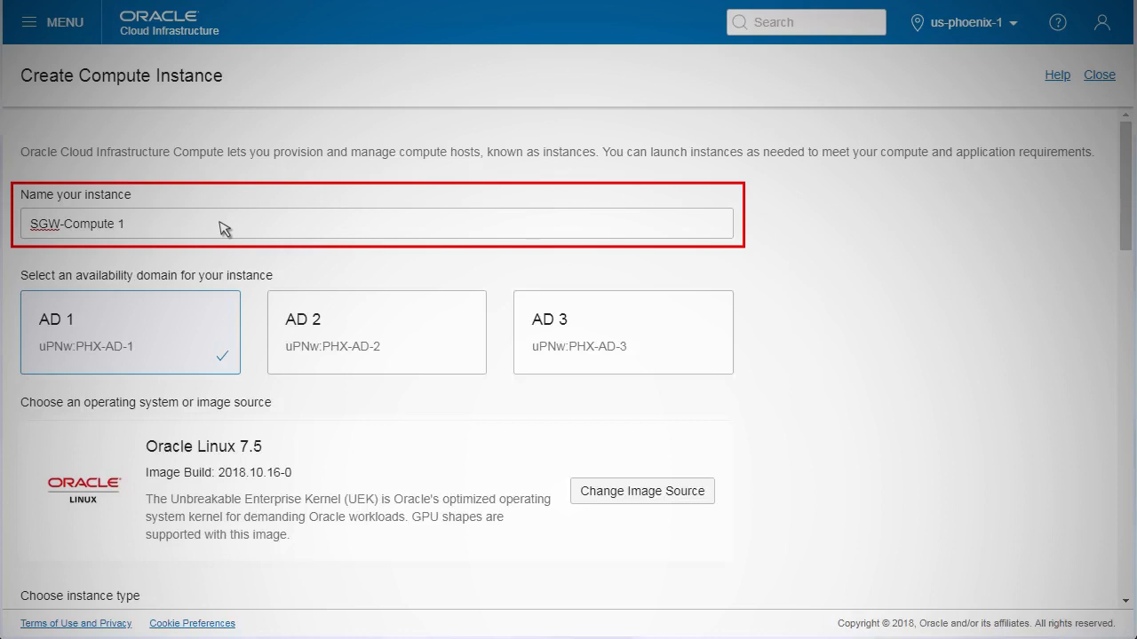
left_click(125, 224)
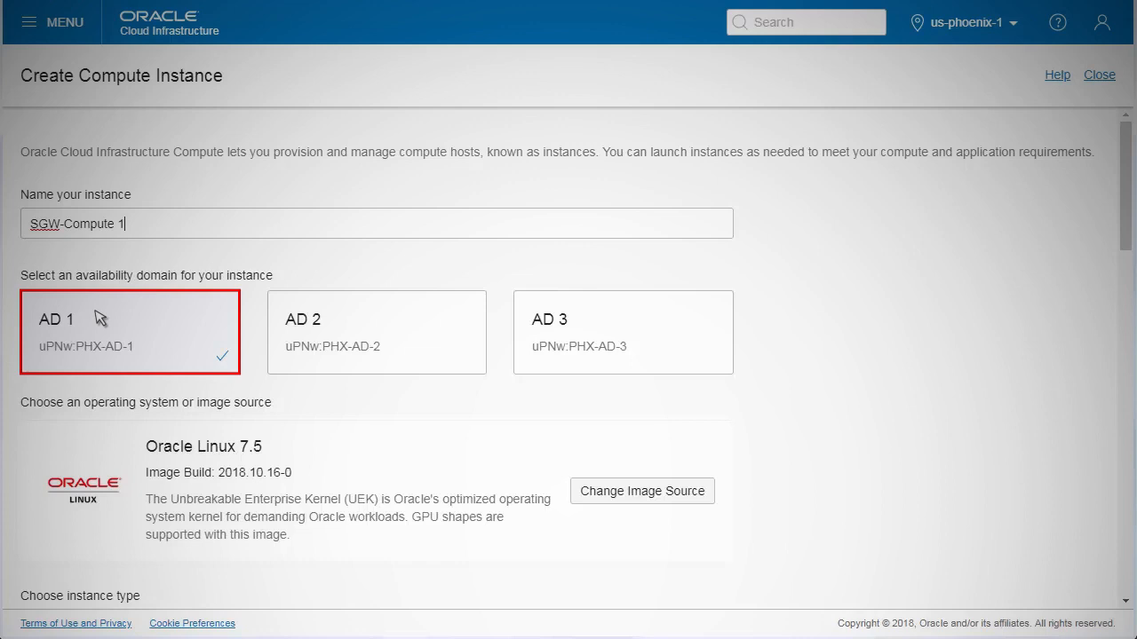
scroll("down", 3)
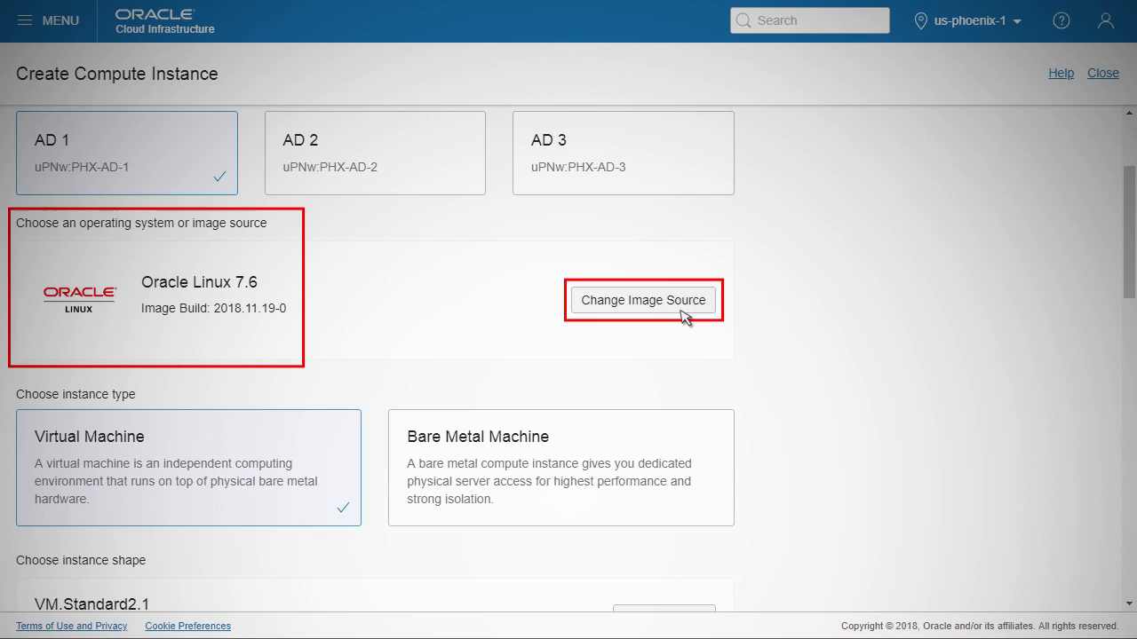
- Choose Oracle Linux 7.5 from the Platform Images as the instance image
left_click(643, 299)
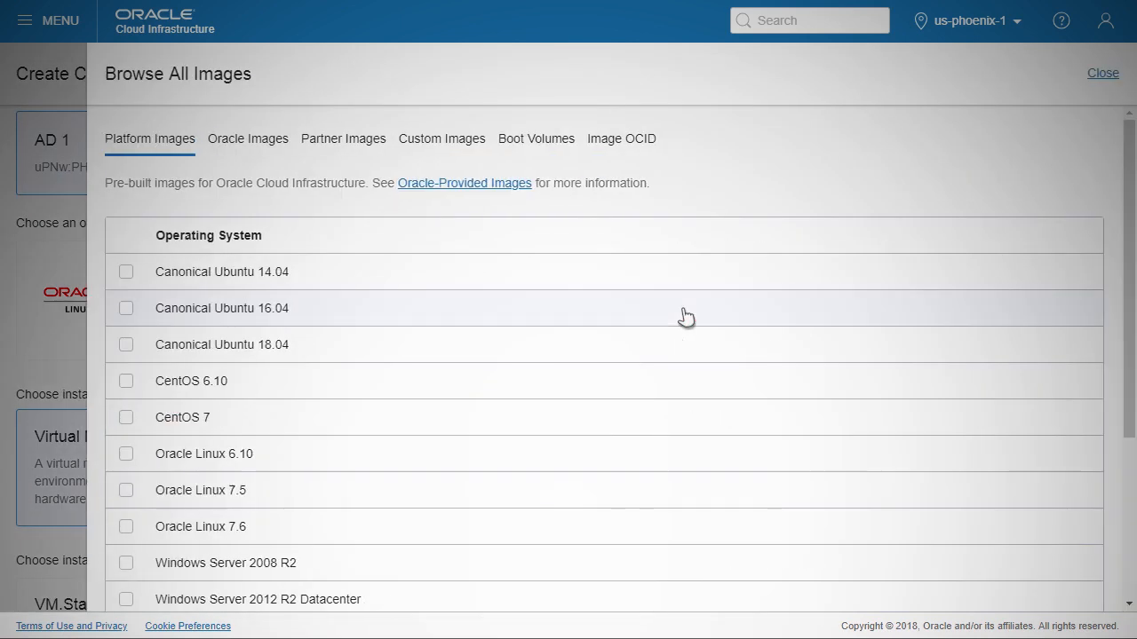
mouse_move(128, 524)
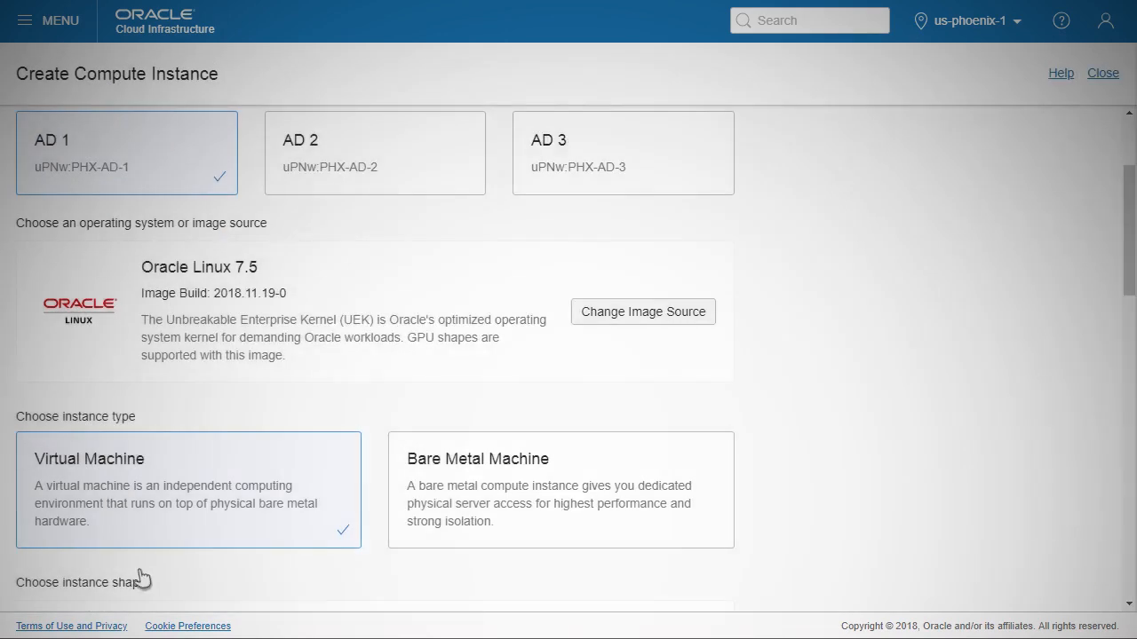
scroll("down", 3)
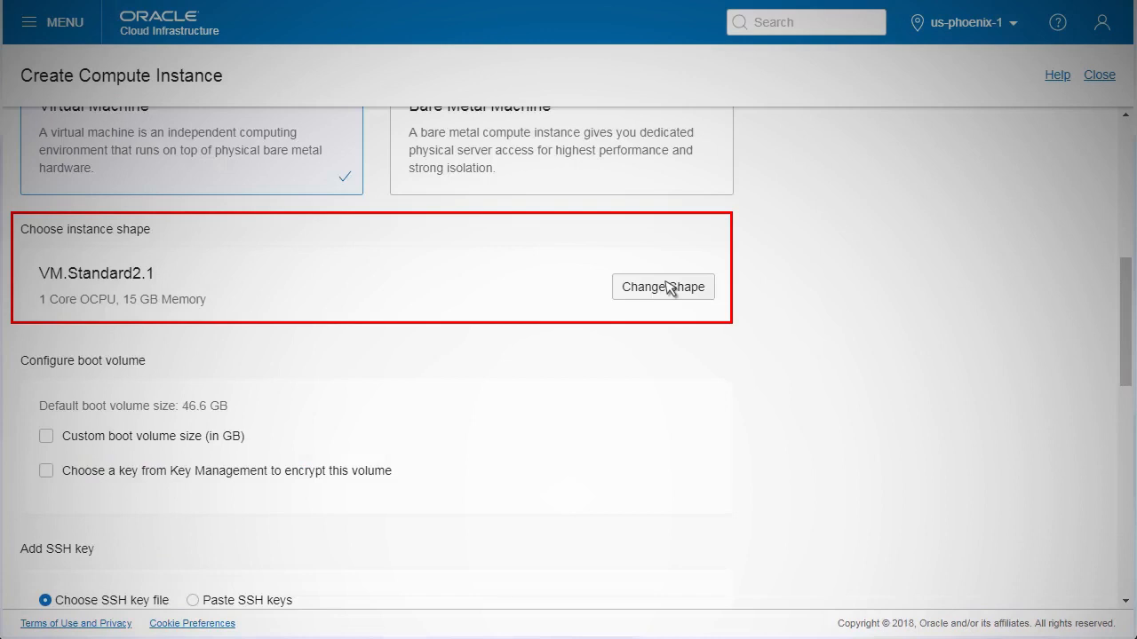
- Change the instance shape to VM.Standard1.1
left_click(662, 287)
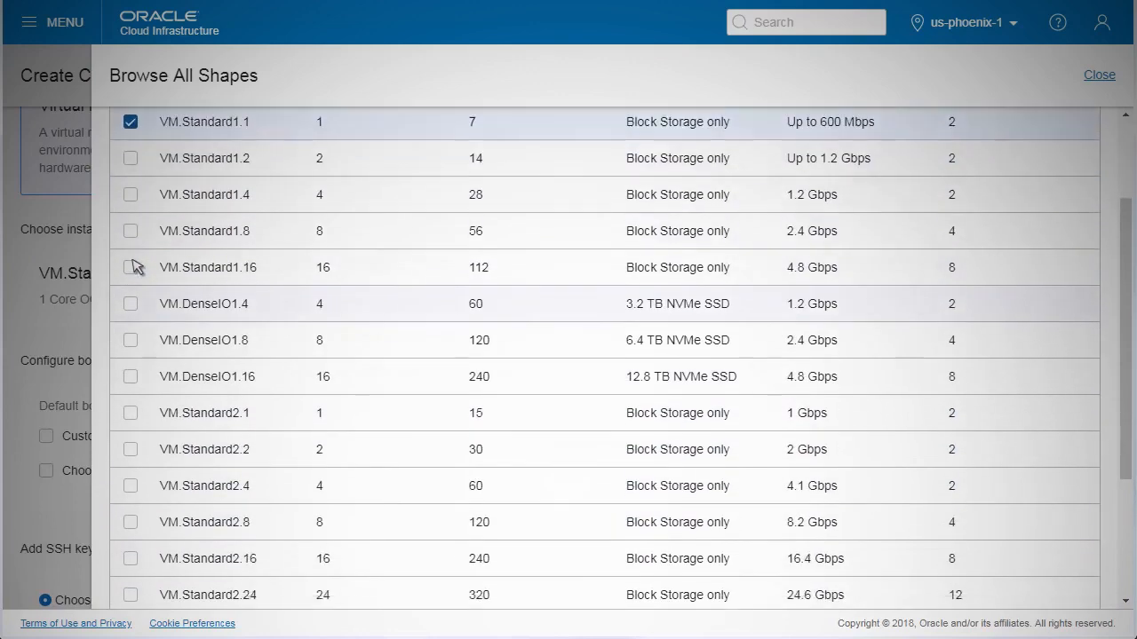
left_click(1098, 75)
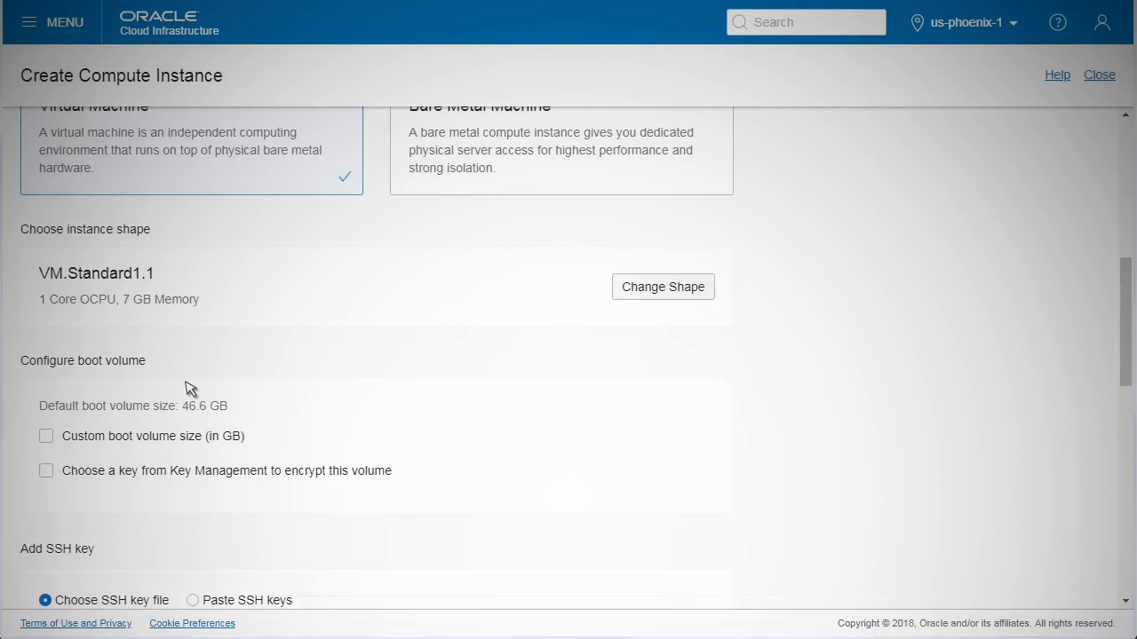
- Select the Paste SSH keys option for adding the SSH key
scroll("down", 3)
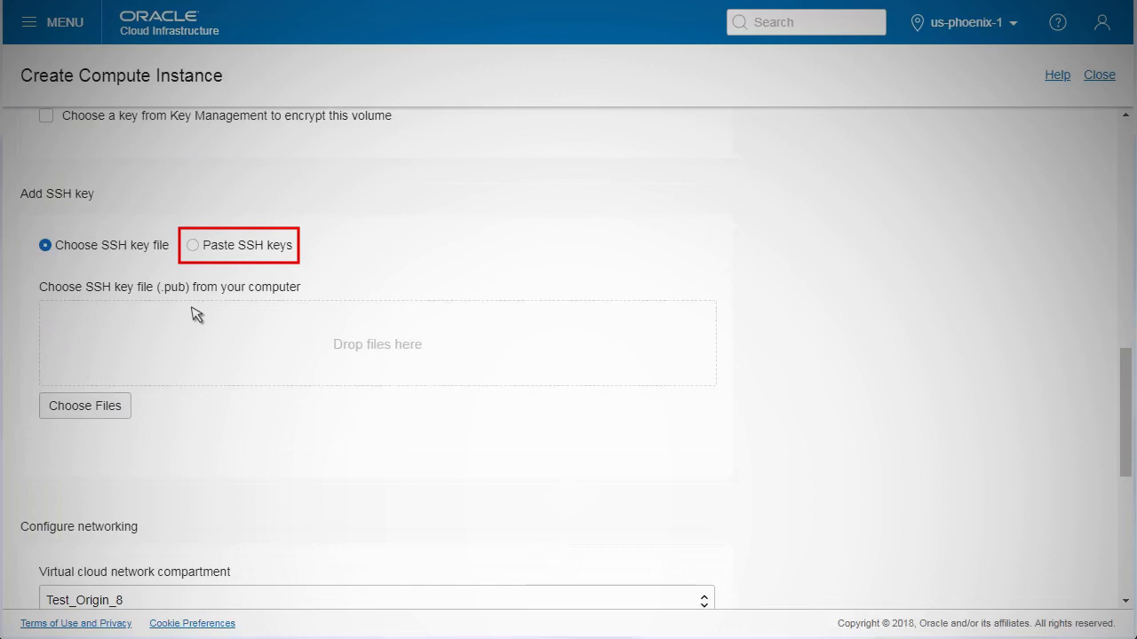
left_click(192, 246)
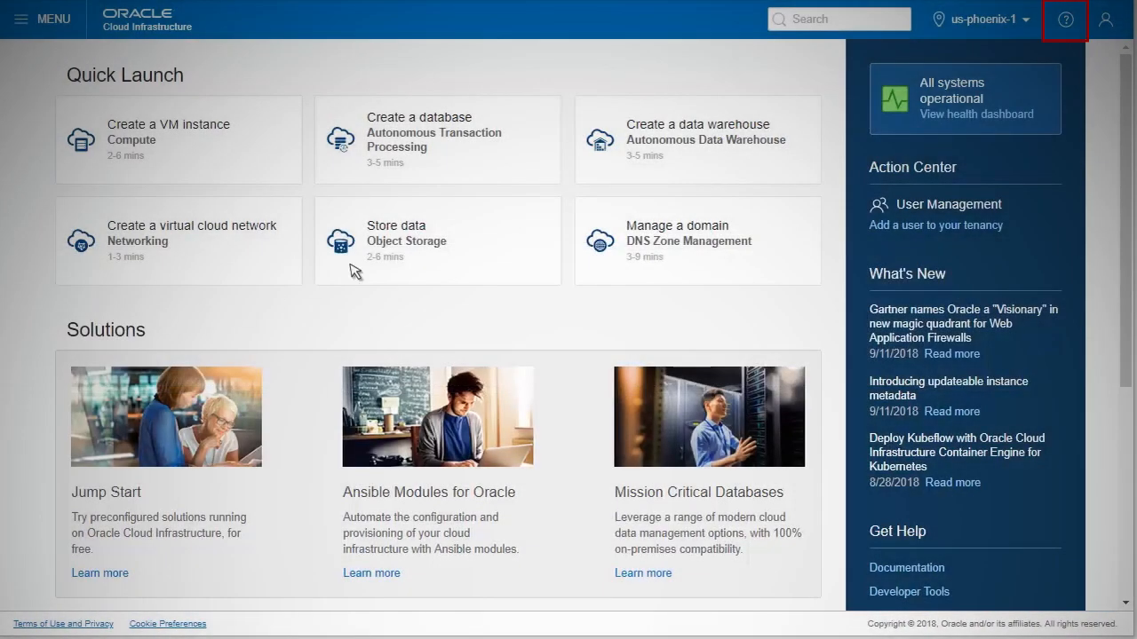
- Reach the Oracle Cloud Infrastructure Documentation site from the help menu
left_click(1065, 20)
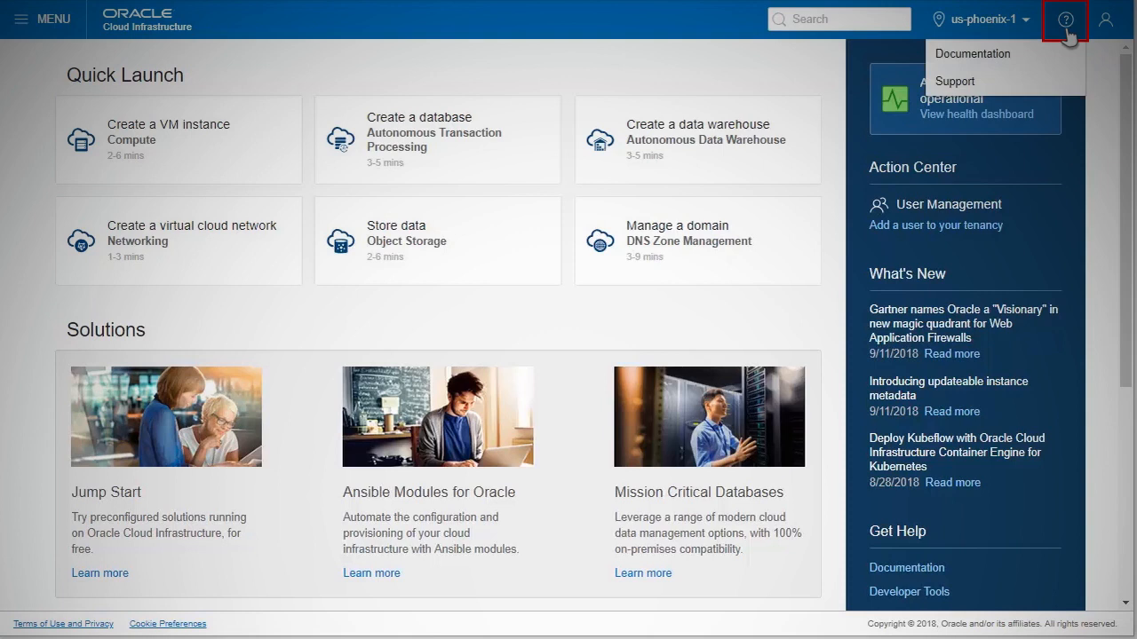
left_click(972, 53)
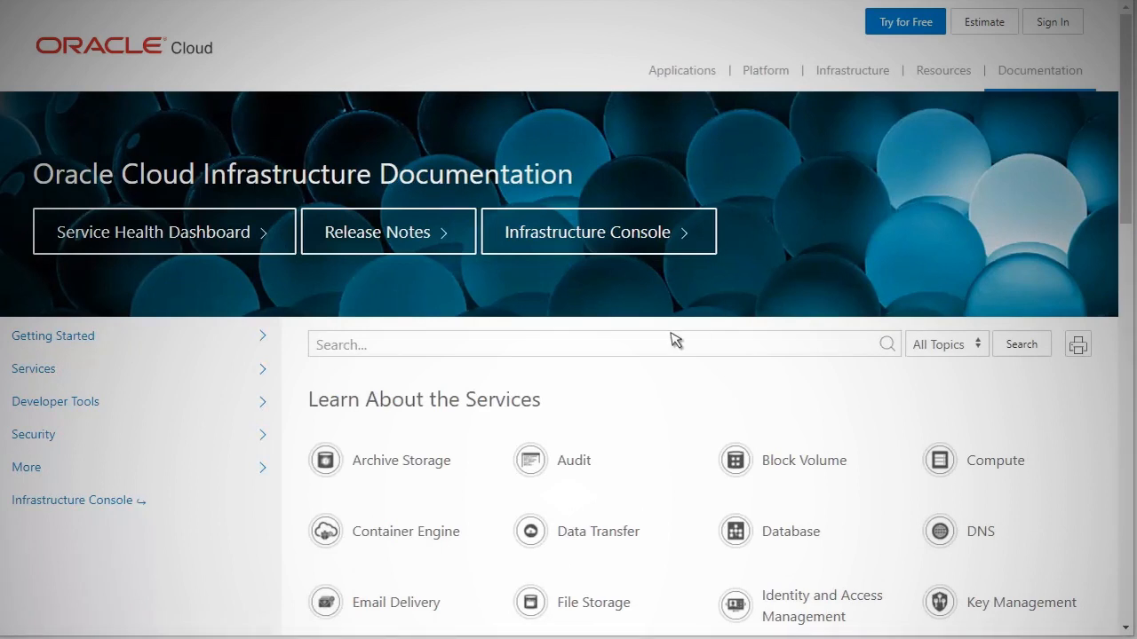
- Search the documentation for 'ssh' guidance
left_click(595, 344)
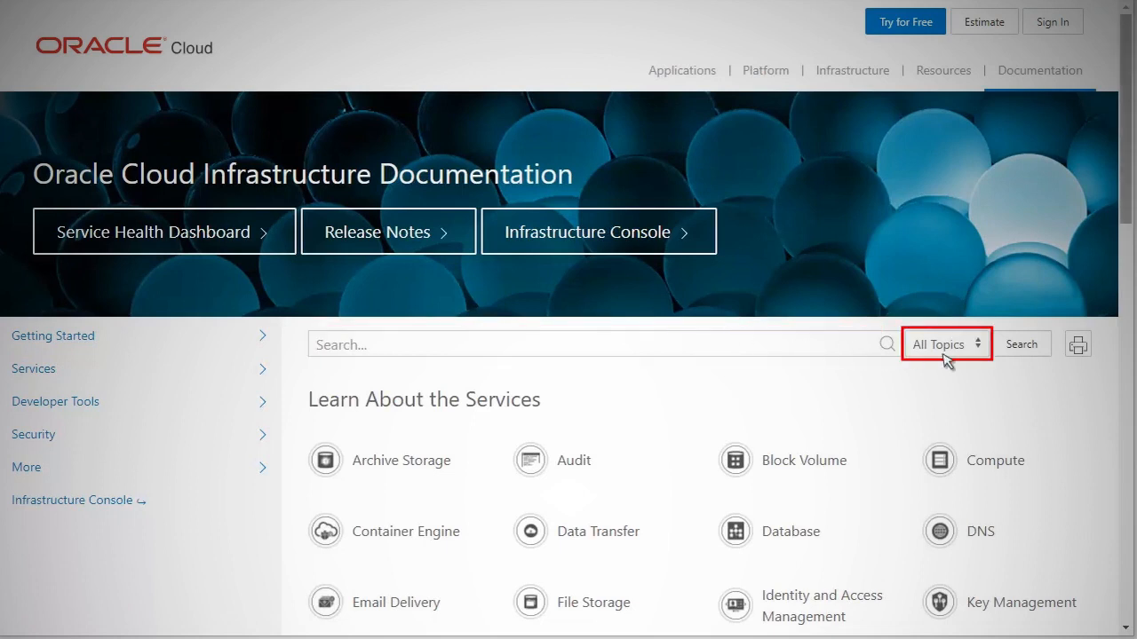
type("ssh")
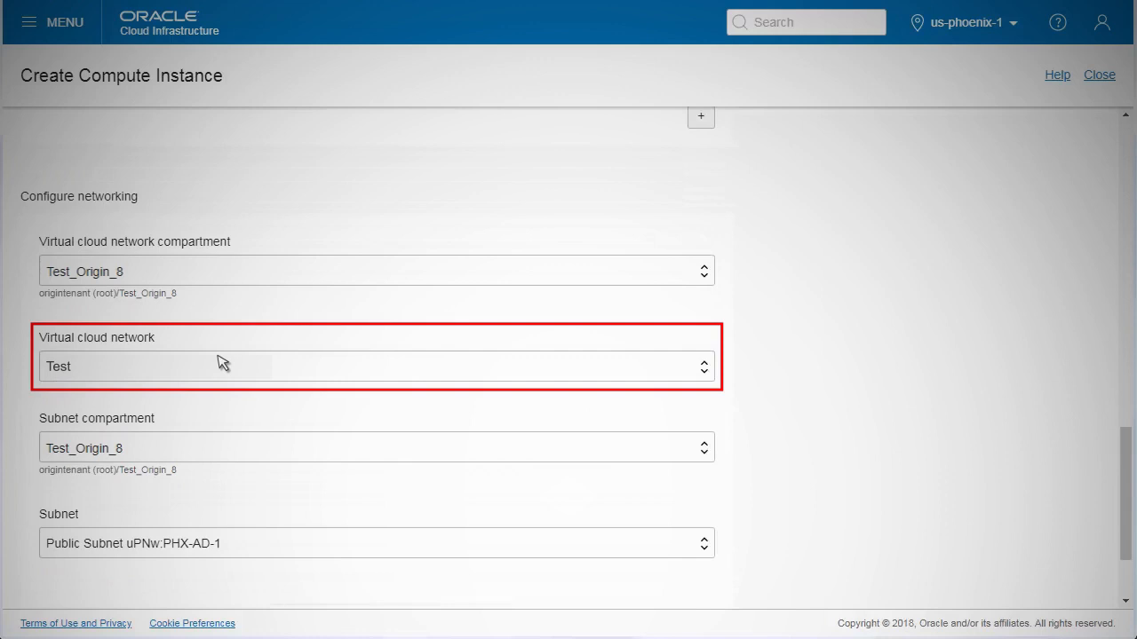
- Keep Public Subnet uPNw:PHX-AD-1 and create the instance so it begins provisioning
scroll("down", 3)
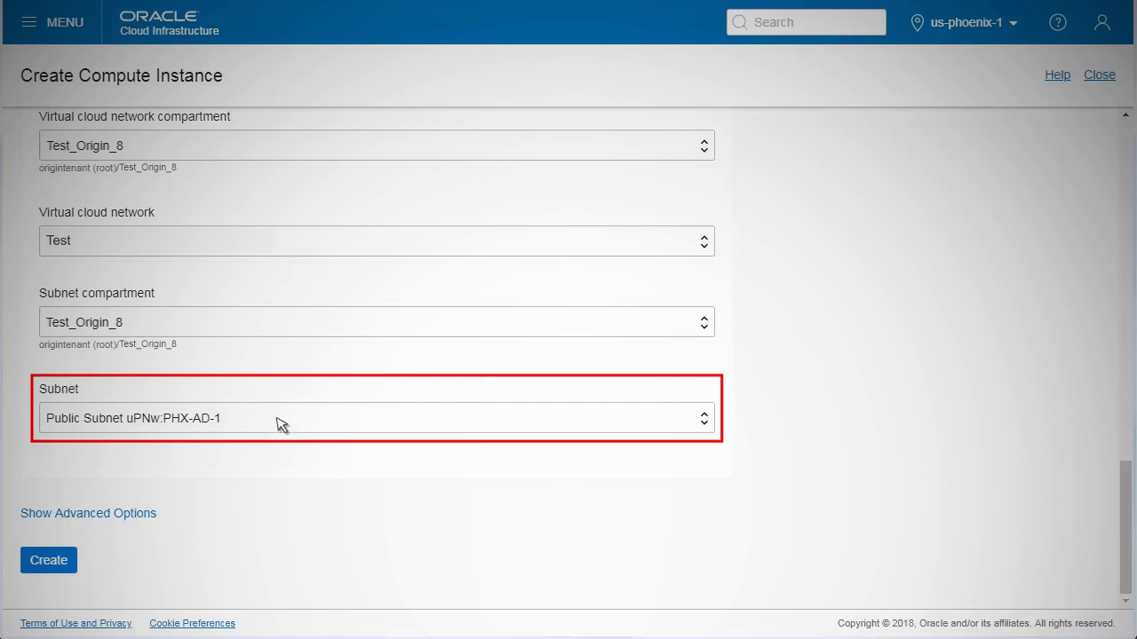
left_click(48, 559)
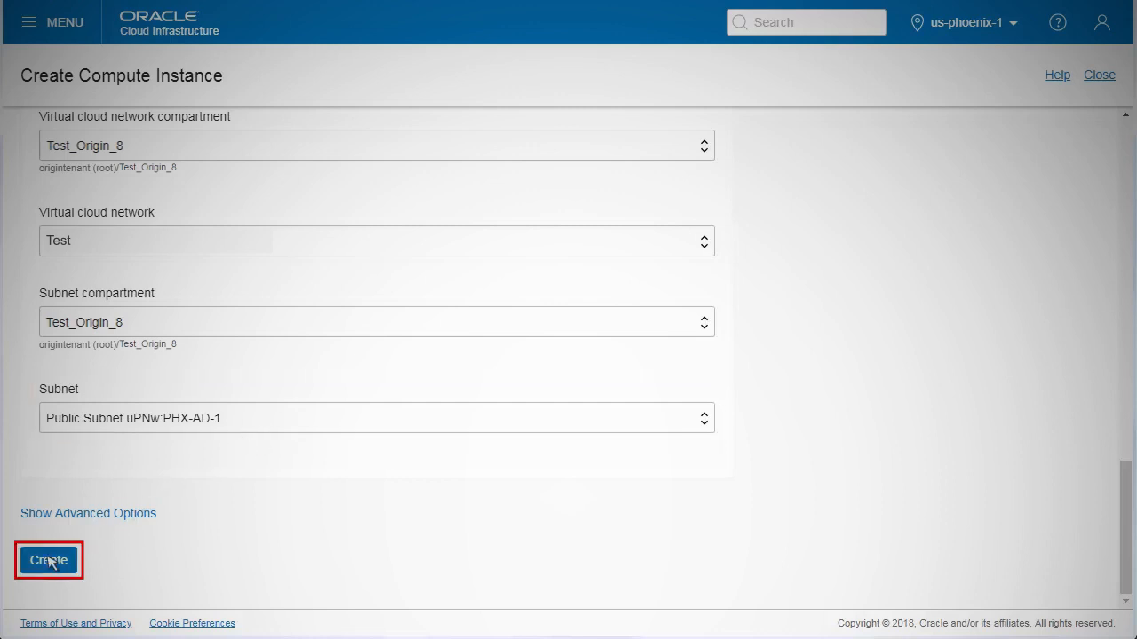
left_click(48, 560)
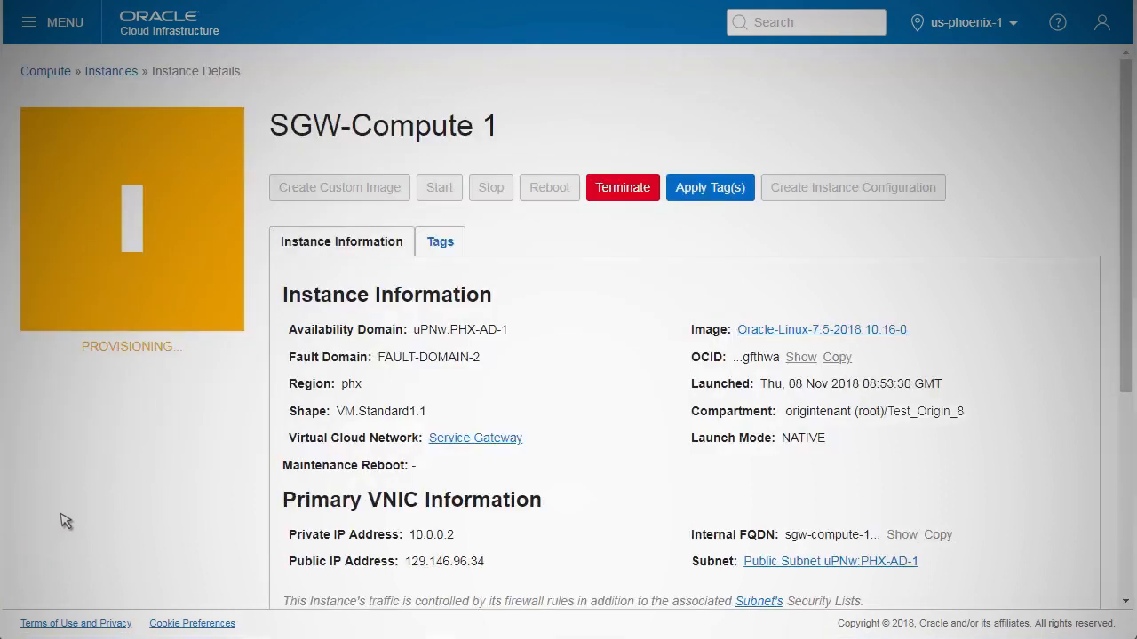